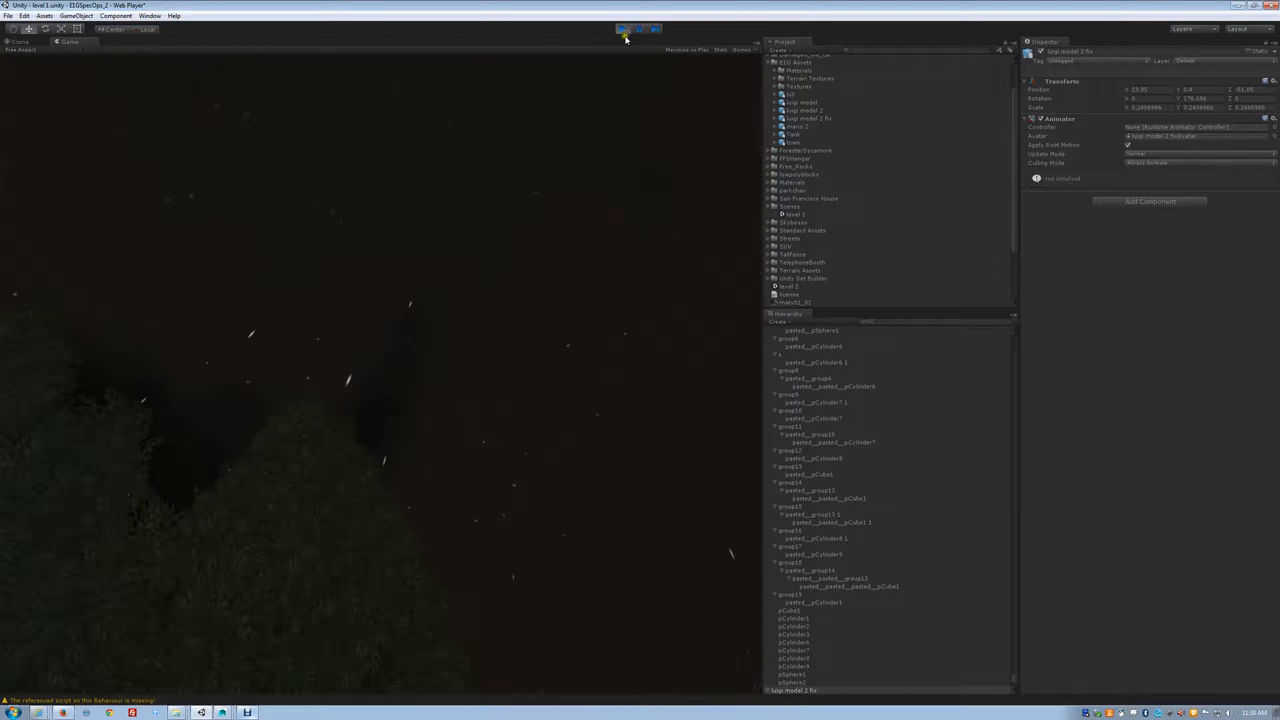
Step: Enter Play mode in the Game view and walk up to the white two-window building
left_click(622, 28)
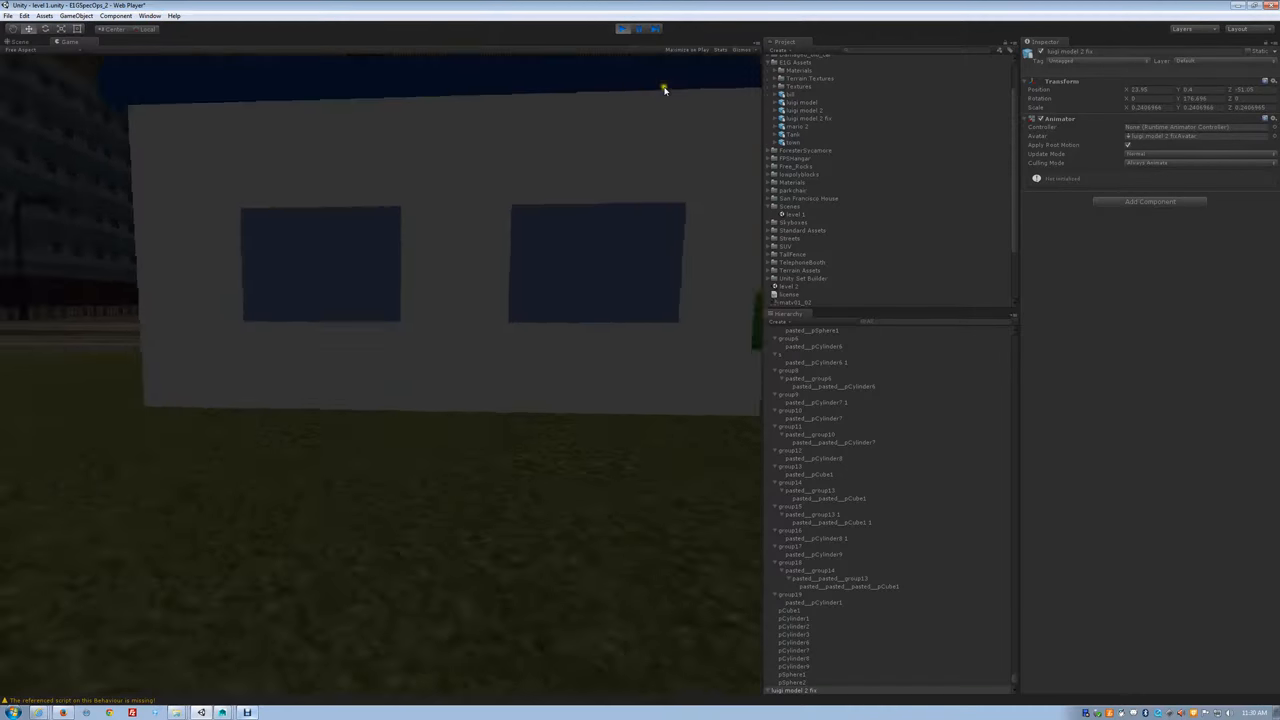